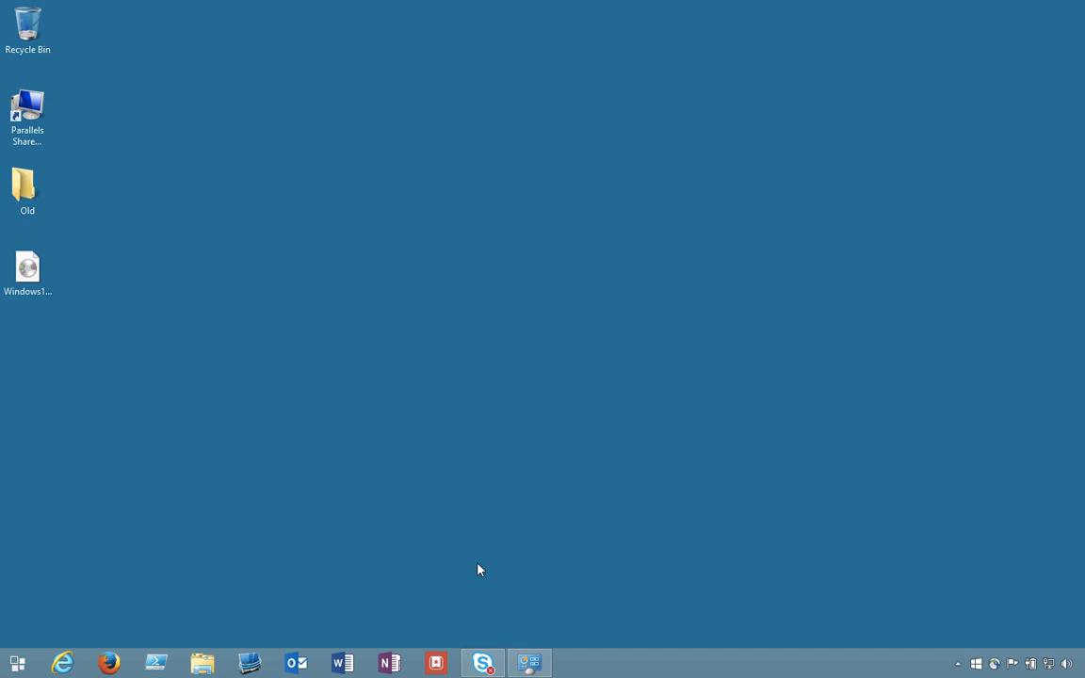
Close the Windows Update window and return to the Windows 10 disc image in File Explorer.
{"action": "left_click", "coordinate": [529, 662]}
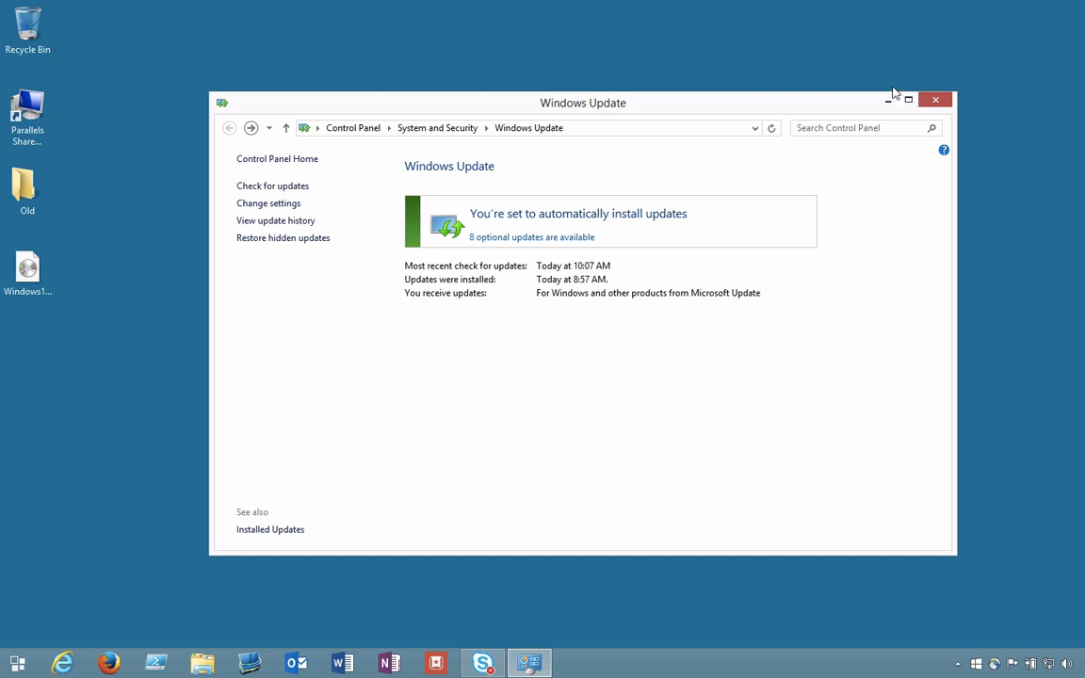
{"action": "left_click", "coordinate": [935, 99]}
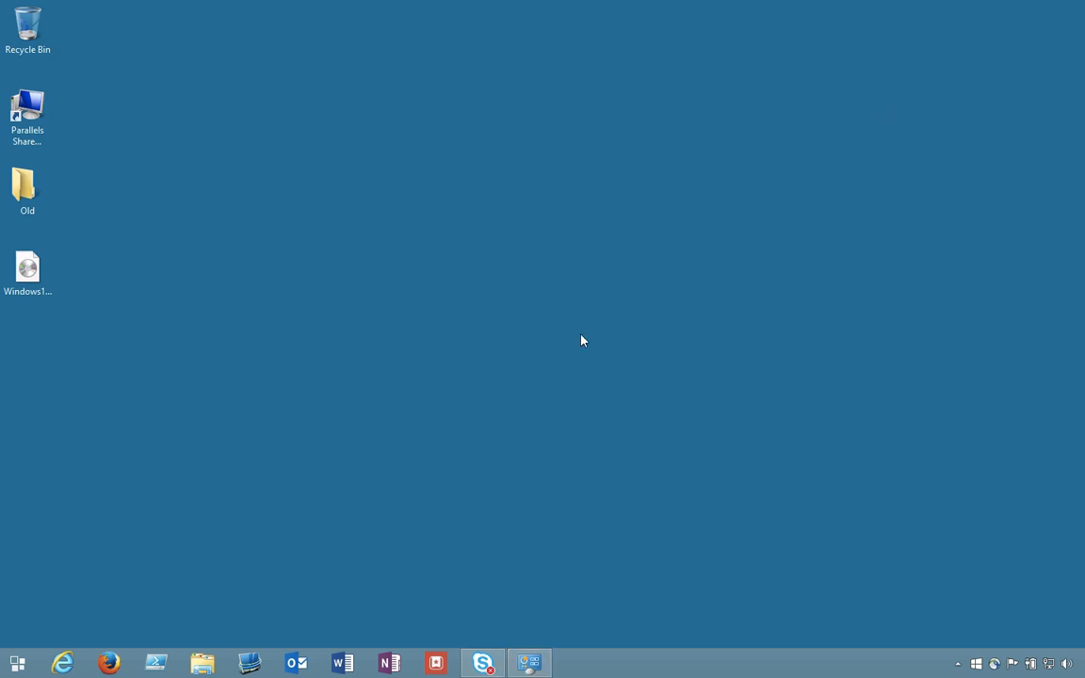
{"action": "left_click", "coordinate": [27, 268]}
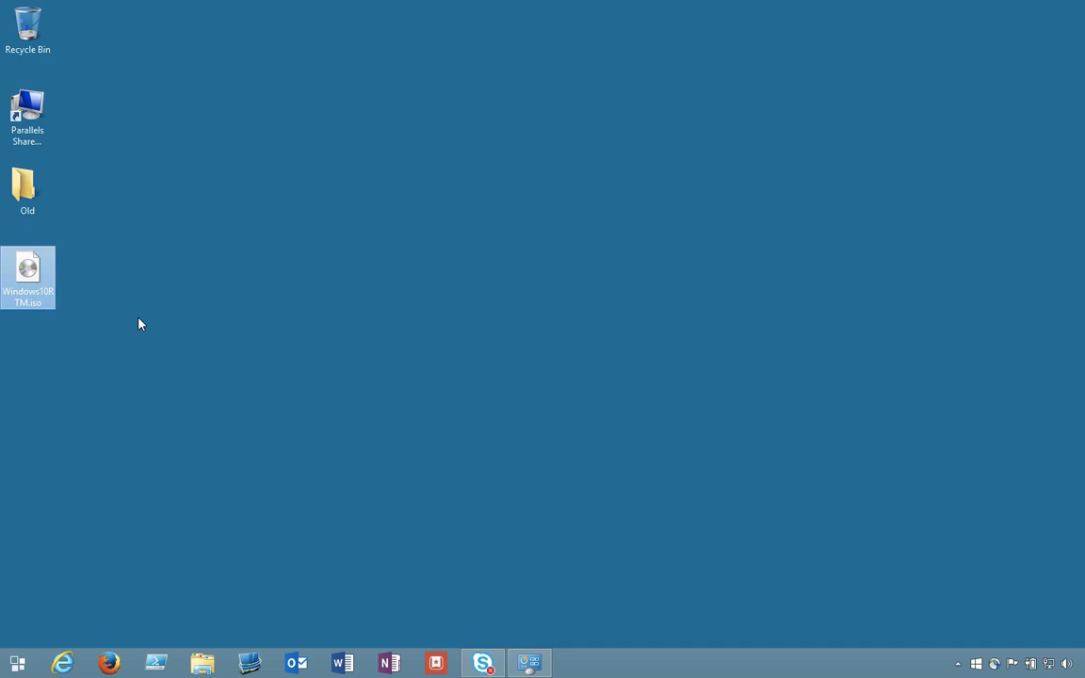
{"action": "mouse_move", "coordinate": [186, 350]}
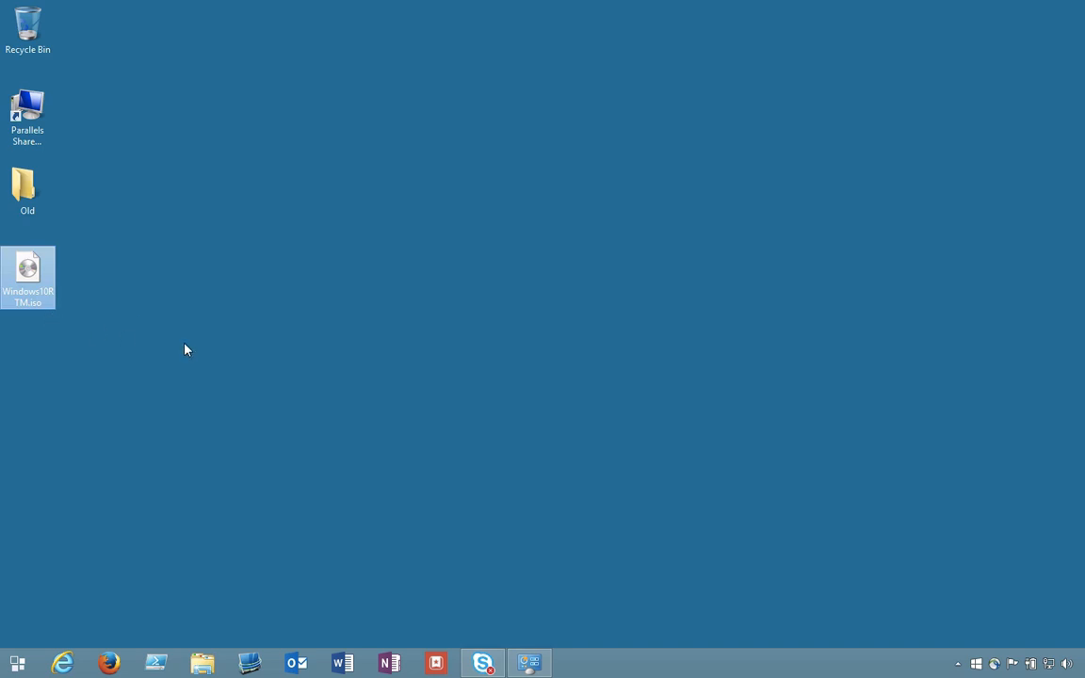
{"action": "left_click", "coordinate": [251, 348]}
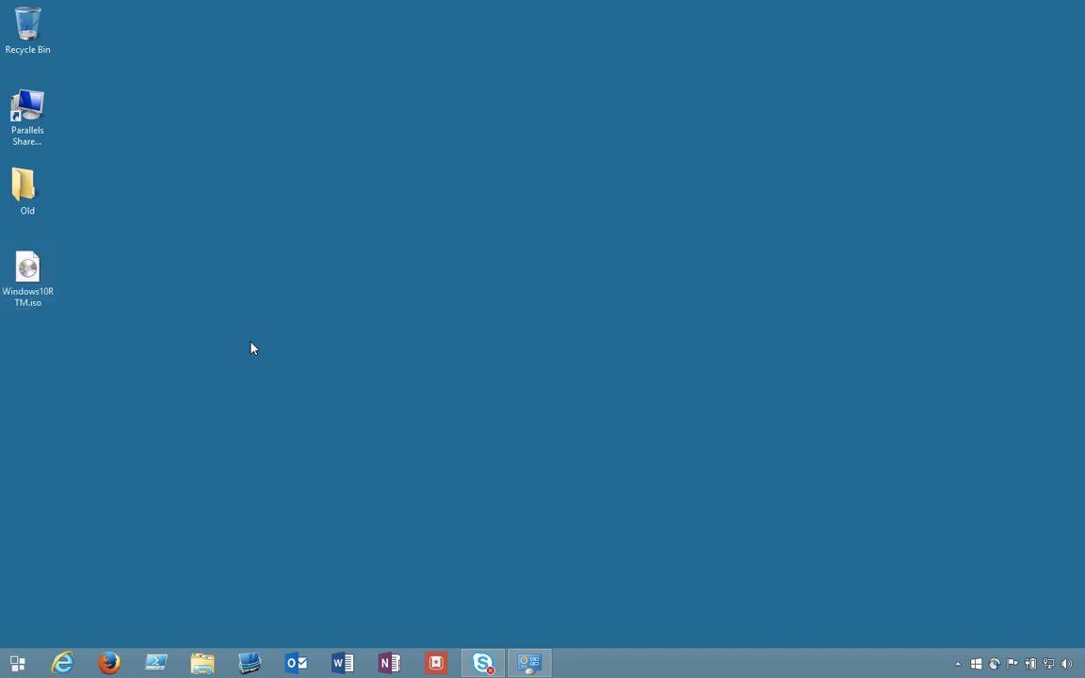
Mount Windows10RTM.iso and launch setup.exe from the DVD Drive.
{"action": "right_click", "coordinate": [28, 273]}
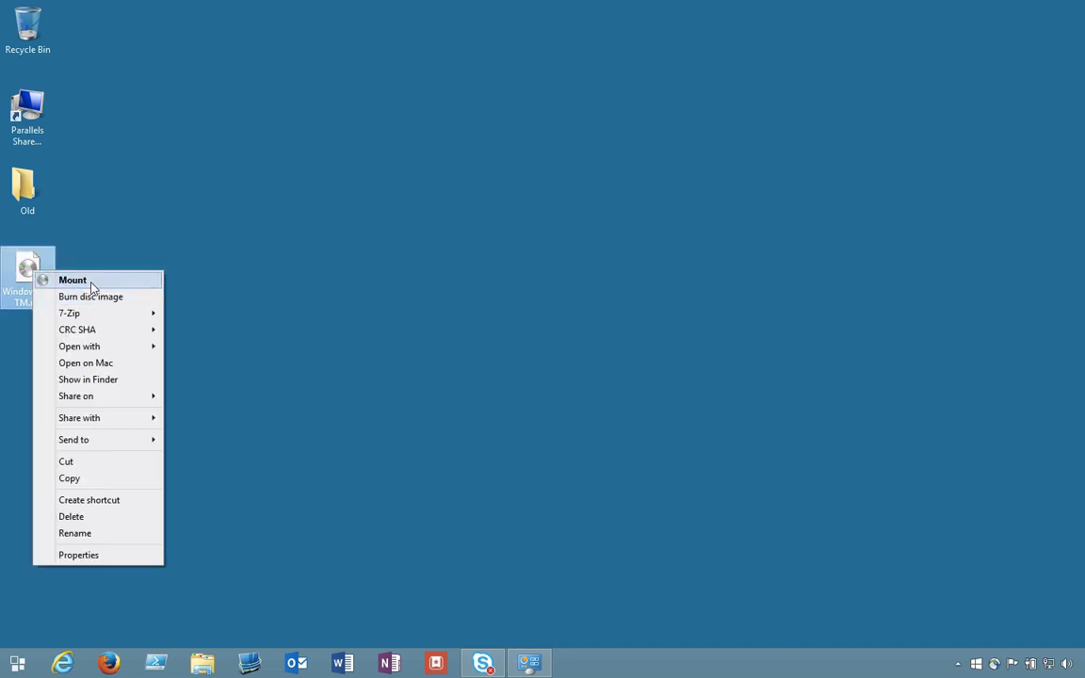
{"action": "left_click", "coordinate": [73, 279]}
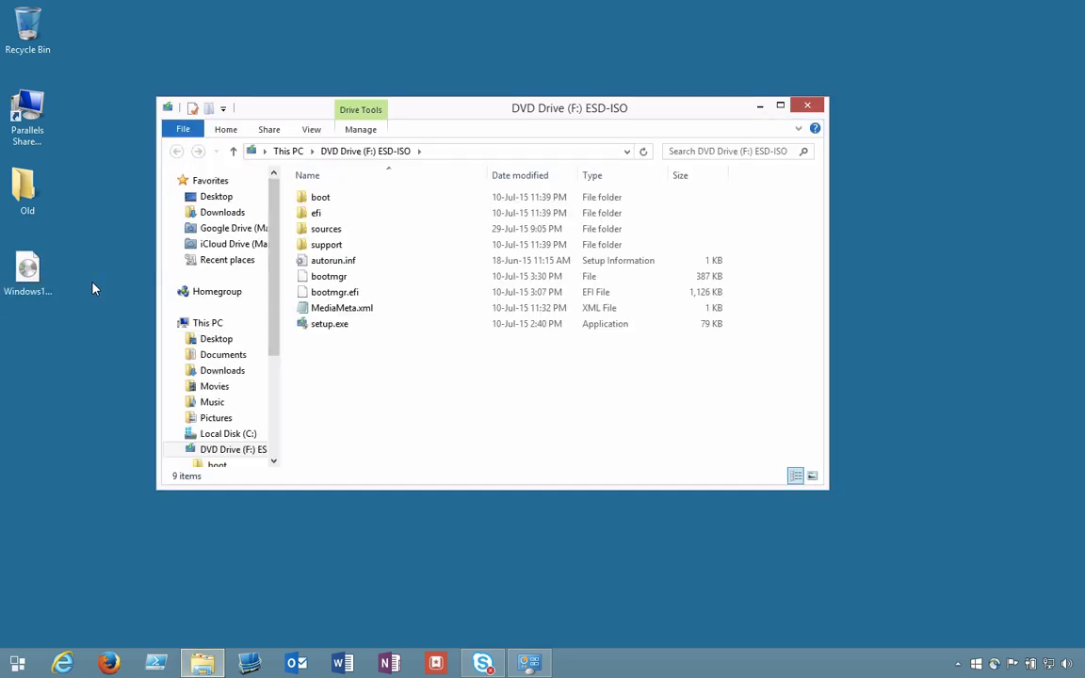
{"action": "left_click", "coordinate": [330, 323]}
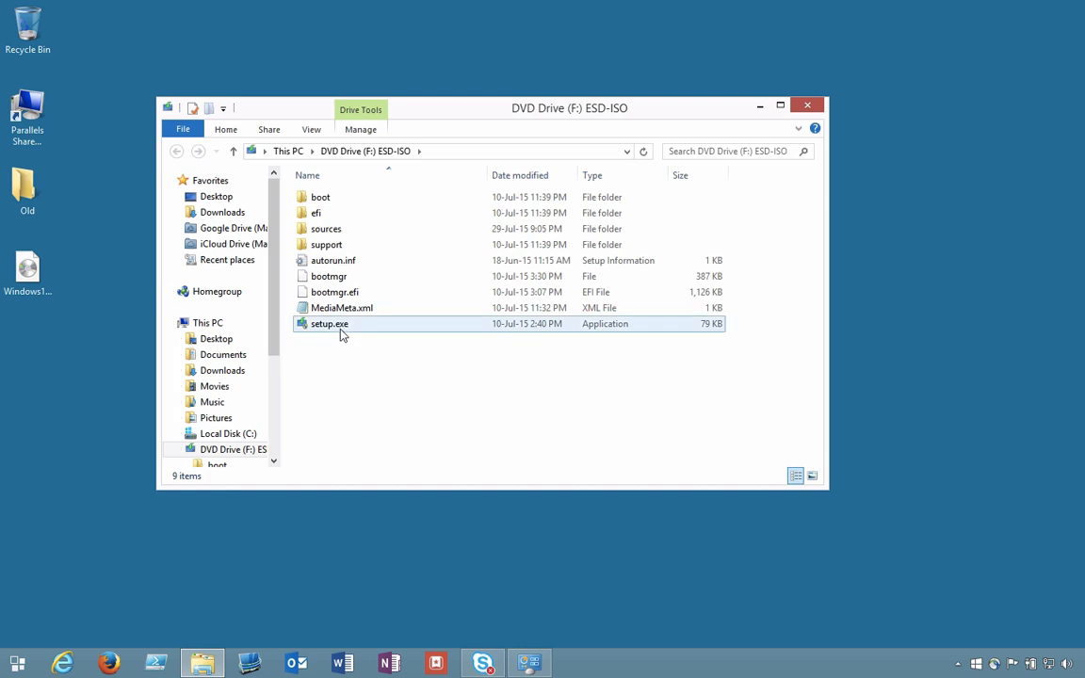
{"action": "double_click", "coordinate": [329, 323]}
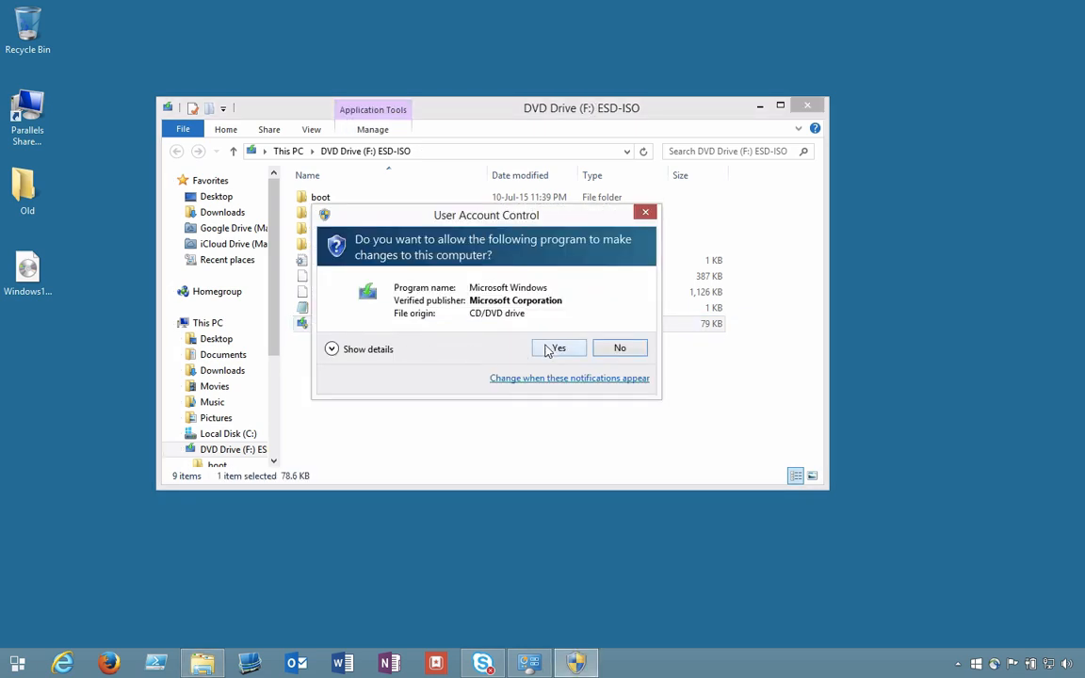
Allow setup in User Account Control, choose 'Not right now' for updates, and accept the license terms.
{"action": "left_click", "coordinate": [557, 348]}
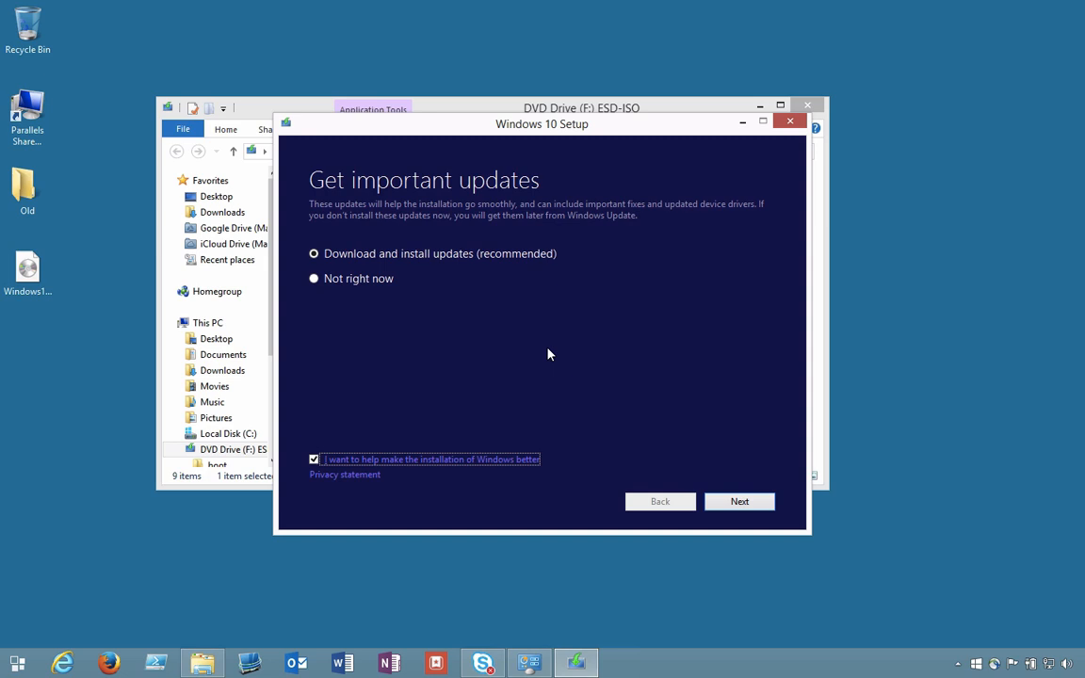
{"action": "left_click", "coordinate": [314, 277]}
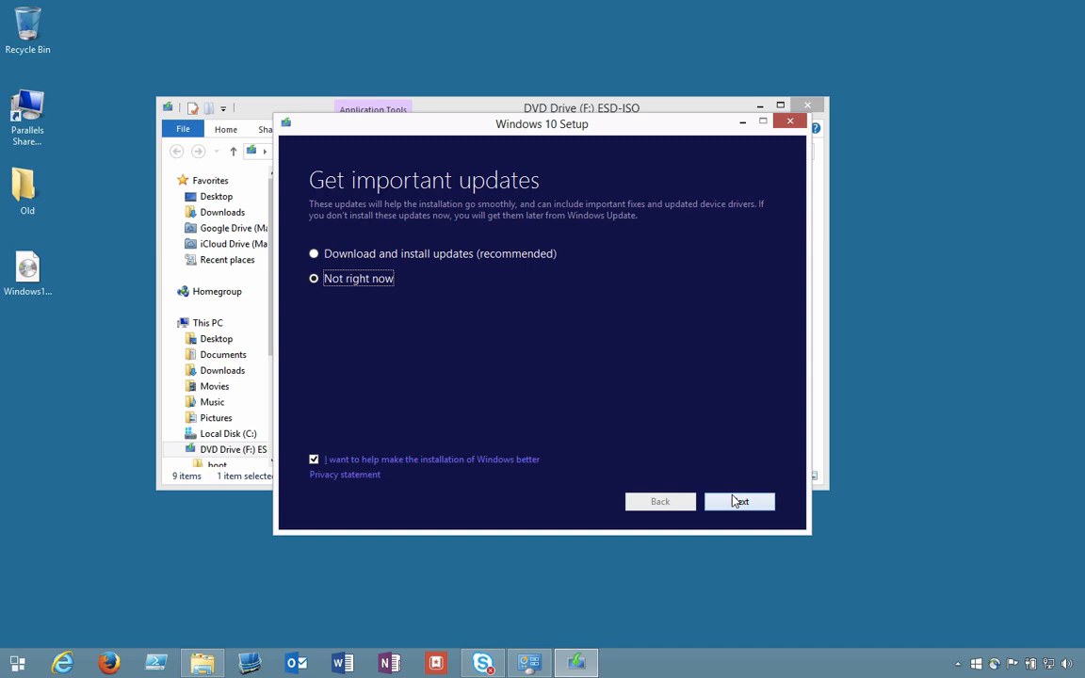
{"action": "left_click", "coordinate": [739, 501]}
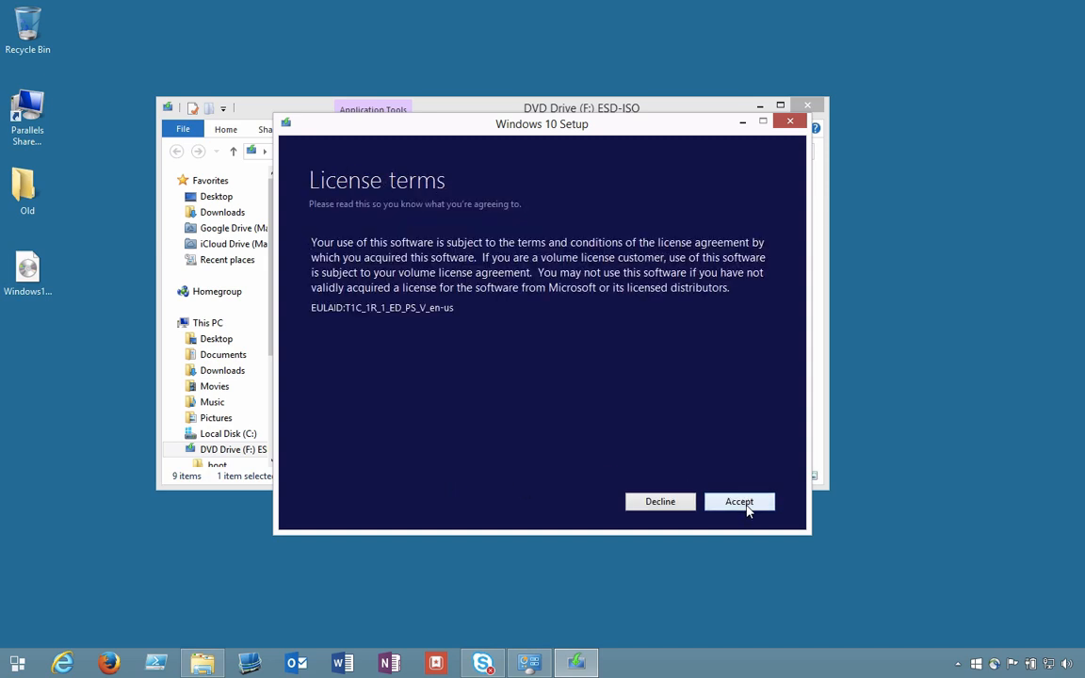
{"action": "left_click", "coordinate": [739, 501]}
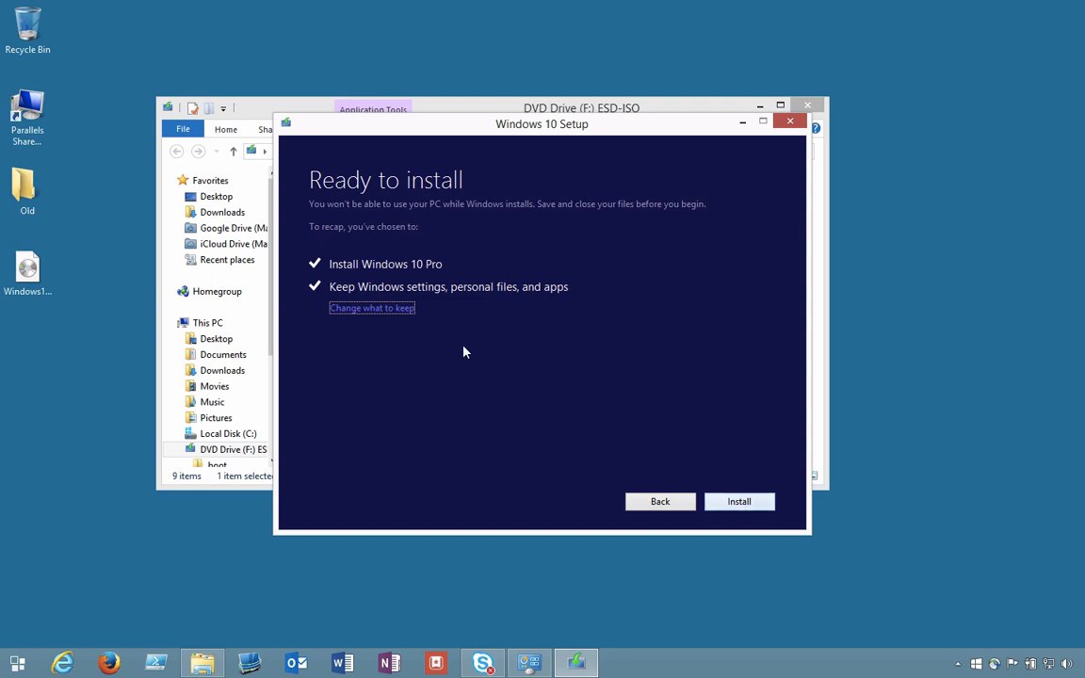
Choose to keep personal files, apps and Windows settings, then start the install.
{"action": "left_click", "coordinate": [371, 308]}
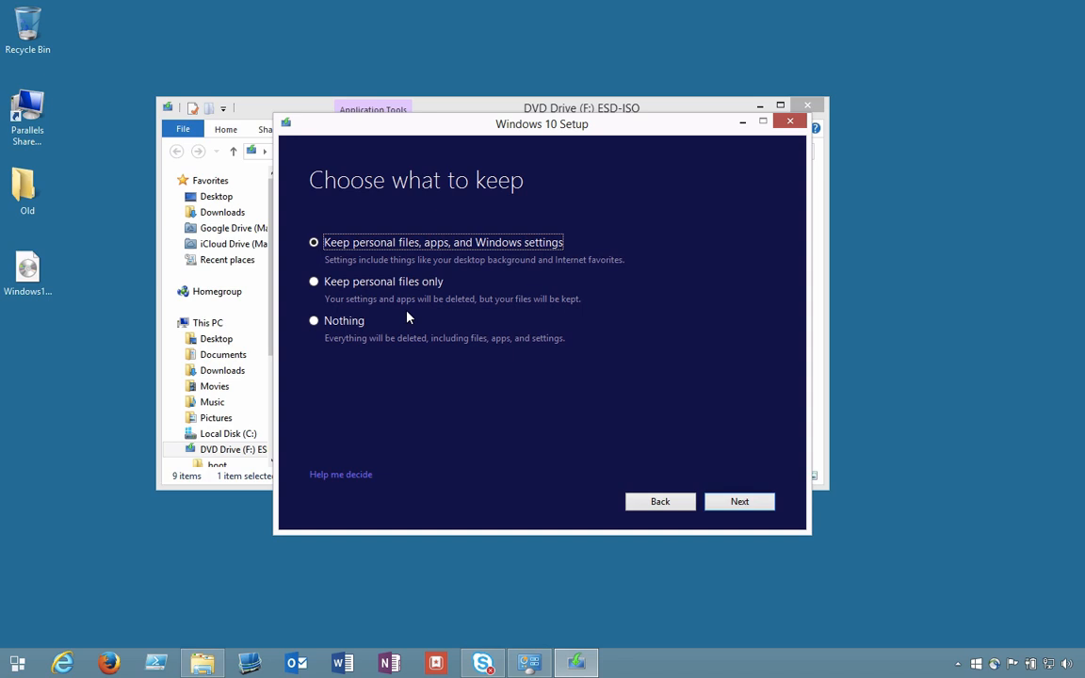
{"action": "mouse_move", "coordinate": [655, 443]}
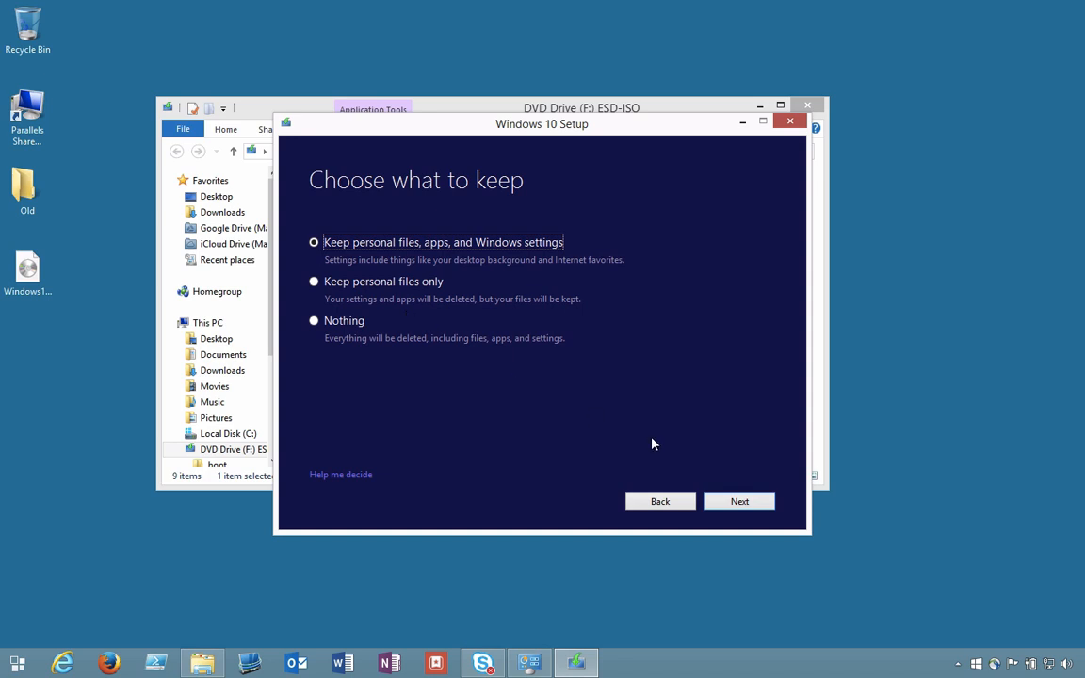
{"action": "left_click", "coordinate": [739, 501]}
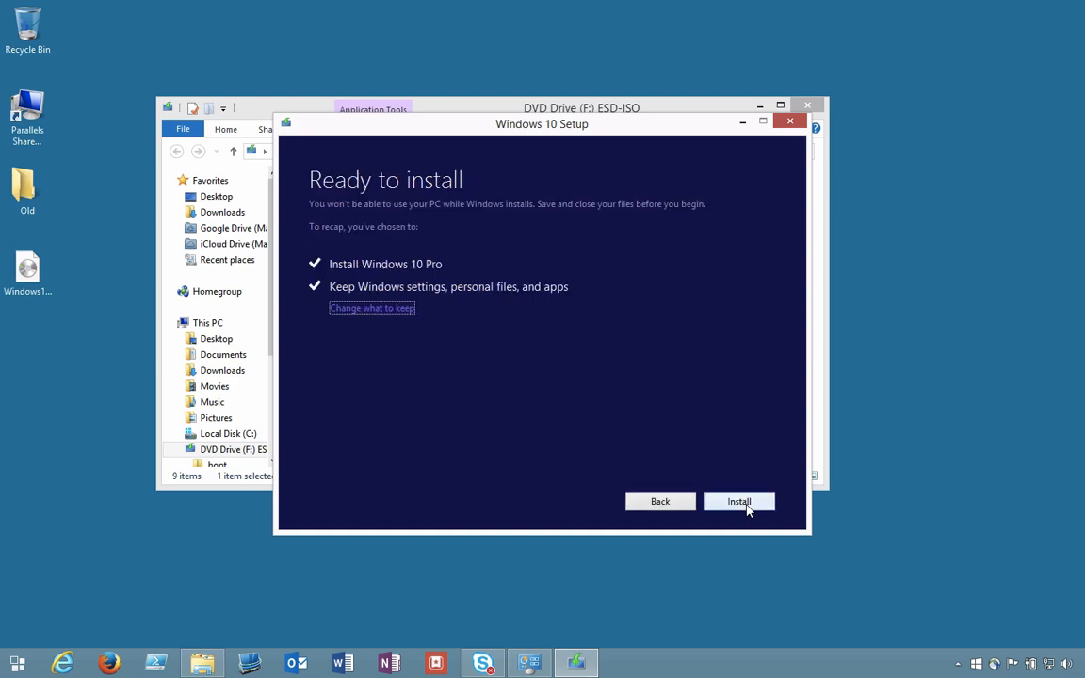
{"action": "left_click", "coordinate": [738, 501]}
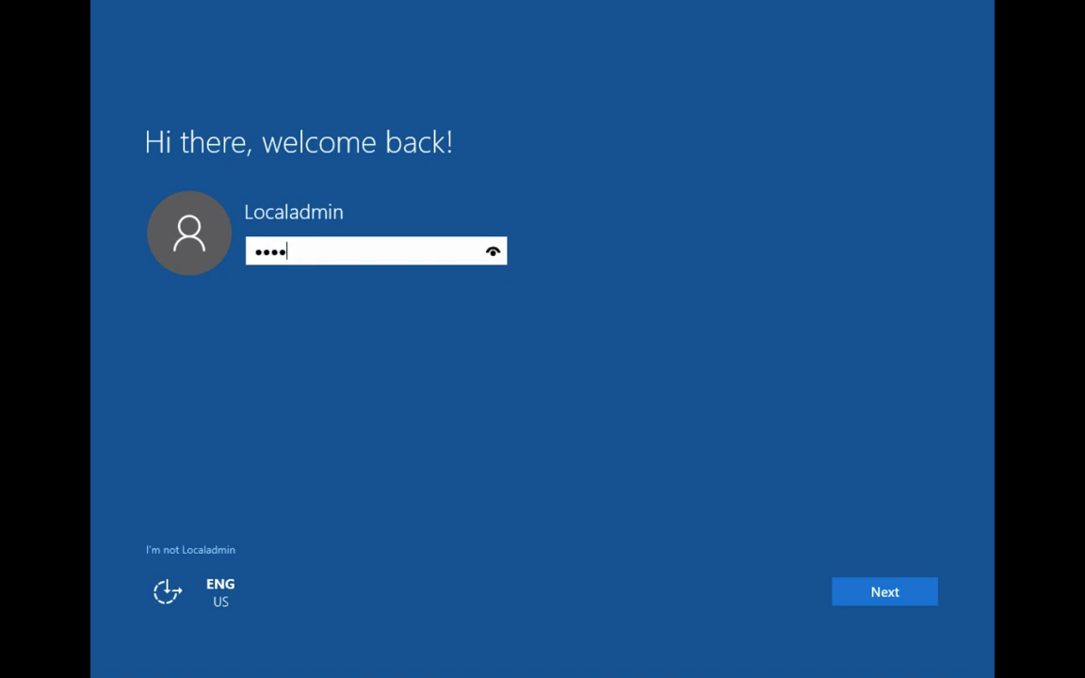
Sign back in with the password, use Express settings, and accept the new default apps.
{"action": "left_click", "coordinate": [883, 591]}
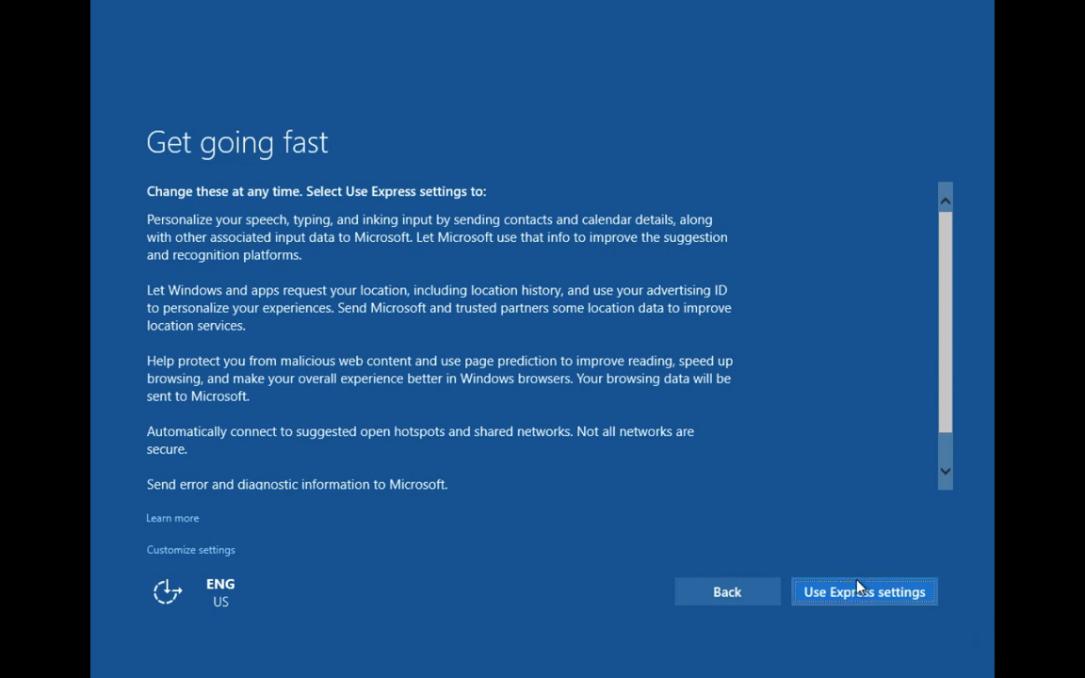
{"action": "left_click", "coordinate": [864, 591]}
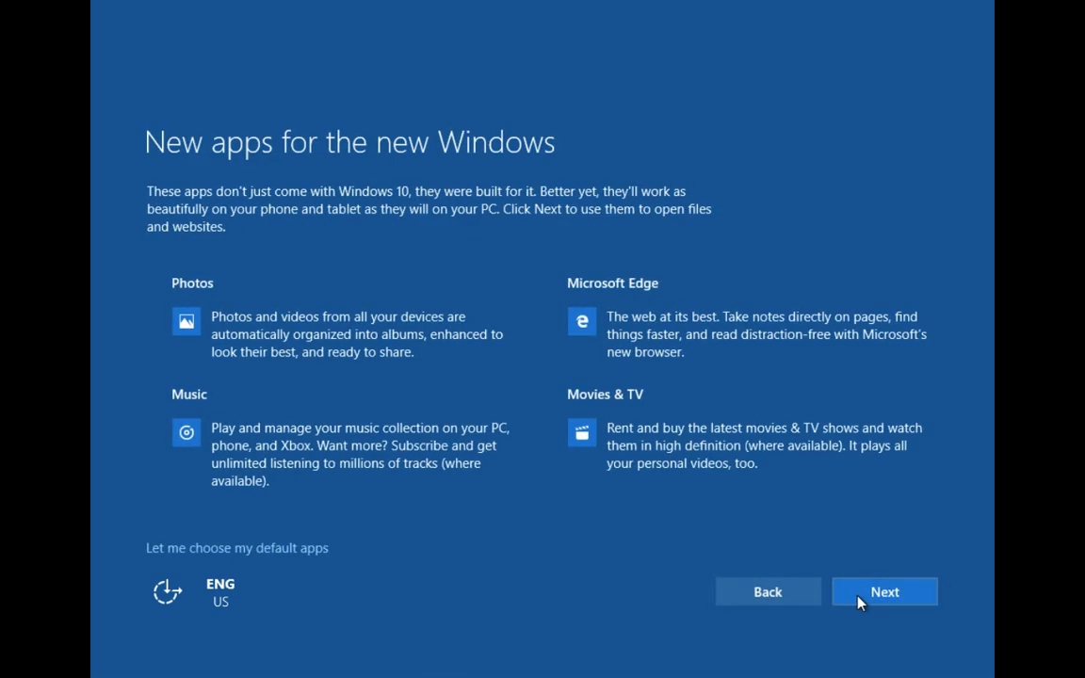
{"action": "left_click", "coordinate": [883, 591]}
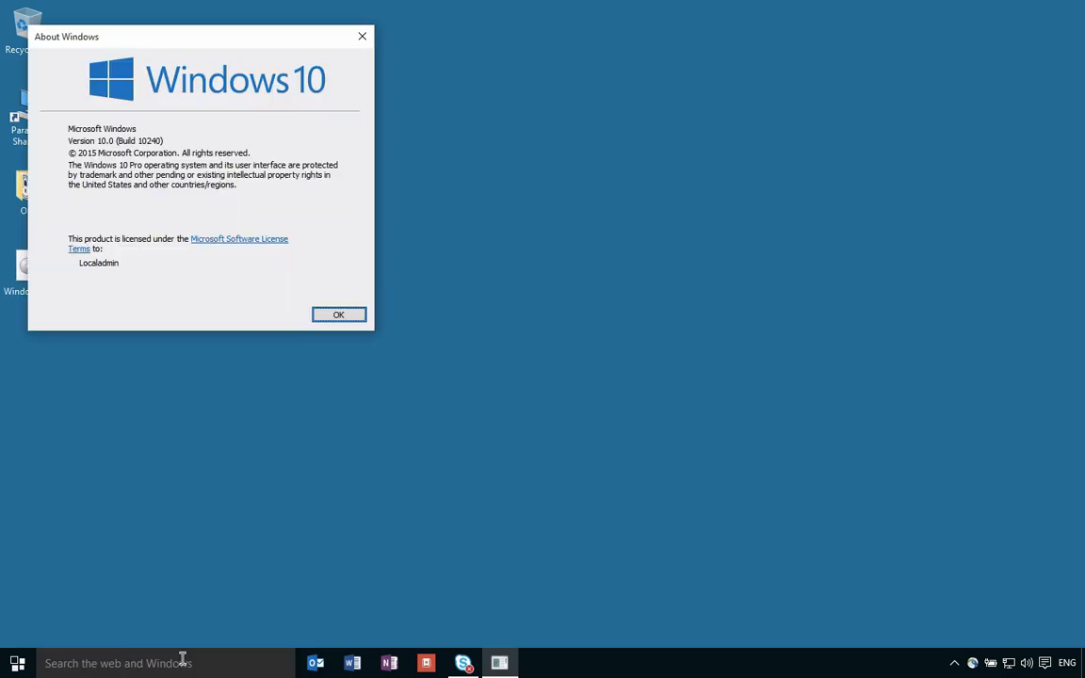
Dismiss About Windows and open the System page confirming Windows 10 Pro is activated.
{"action": "left_click", "coordinate": [338, 314]}
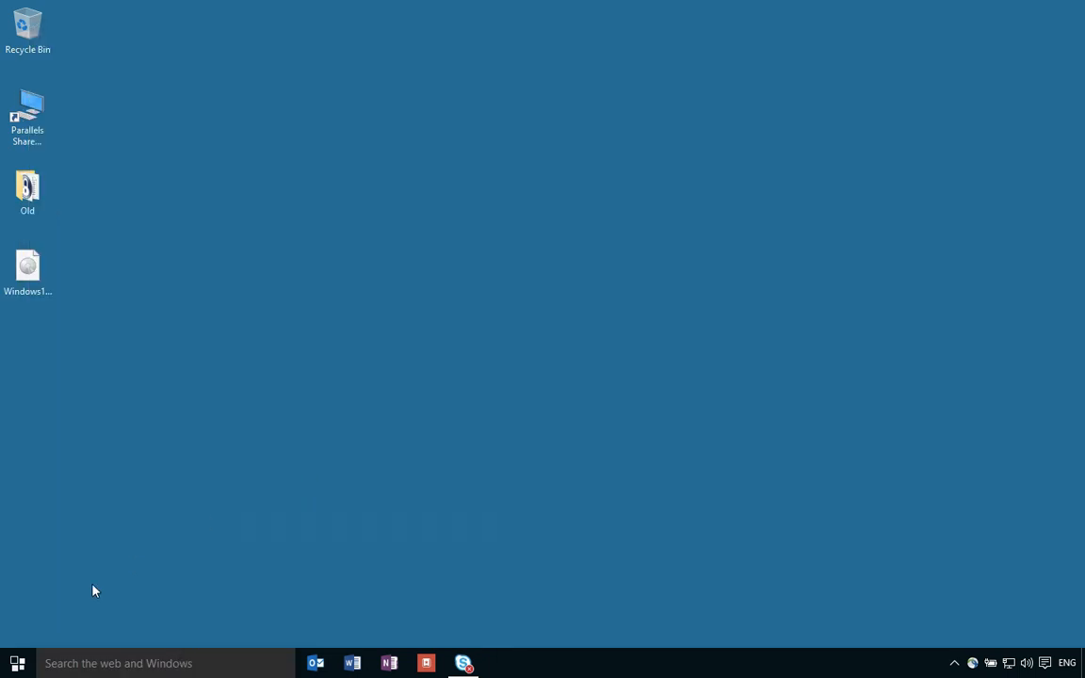
{"action": "left_click", "coordinate": [17, 663]}
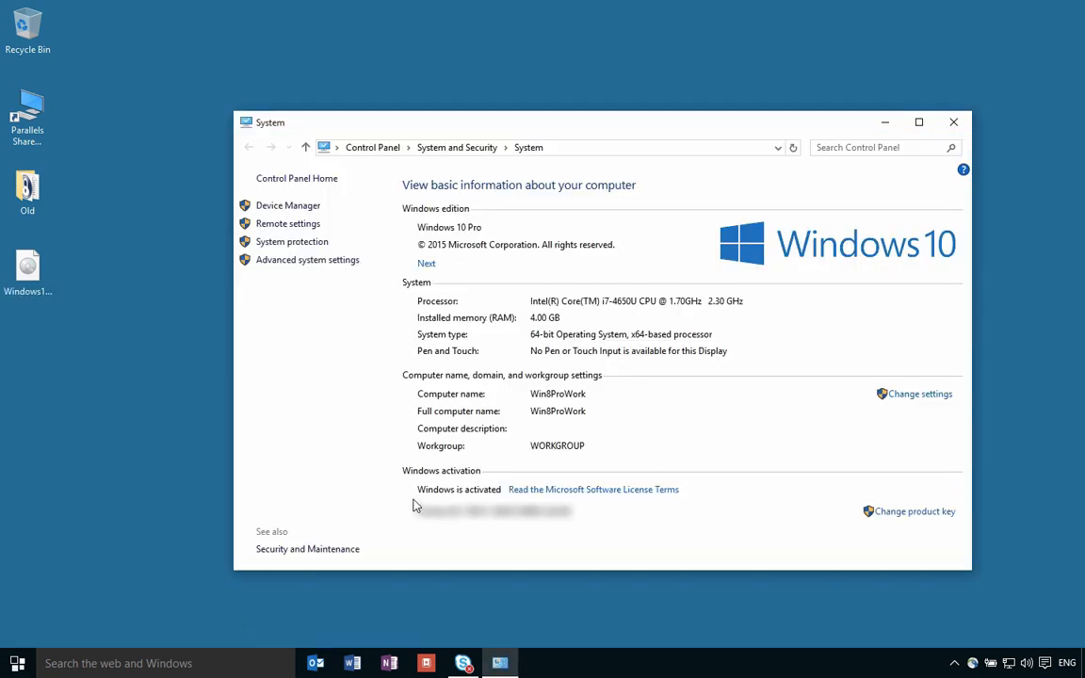
{"action": "mouse_move", "coordinate": [493, 500]}
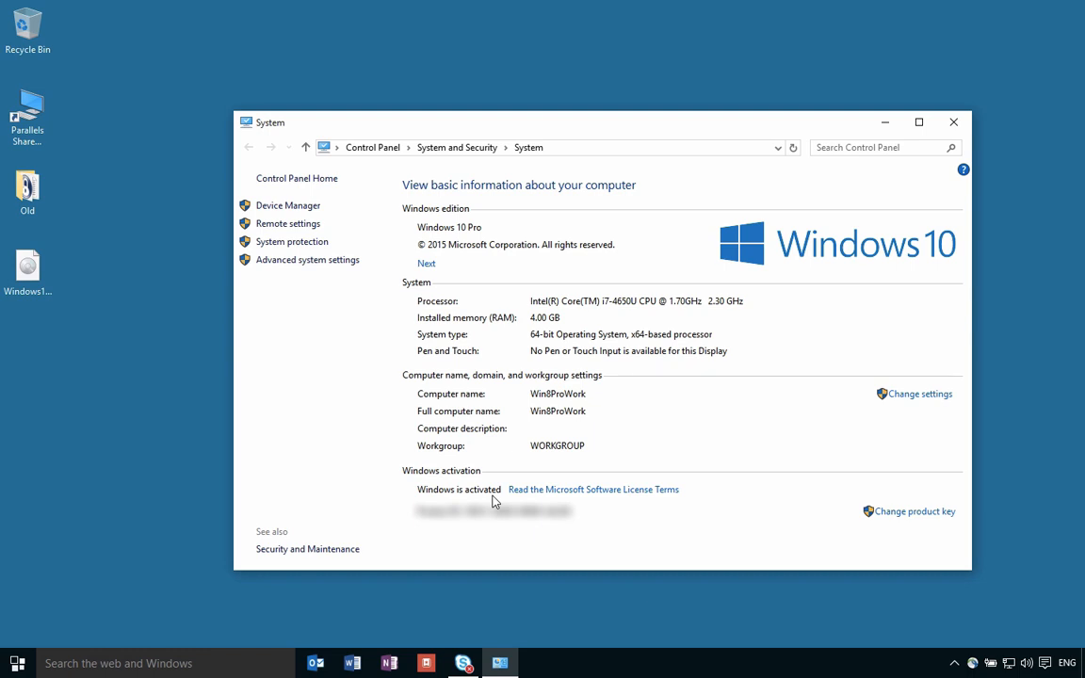